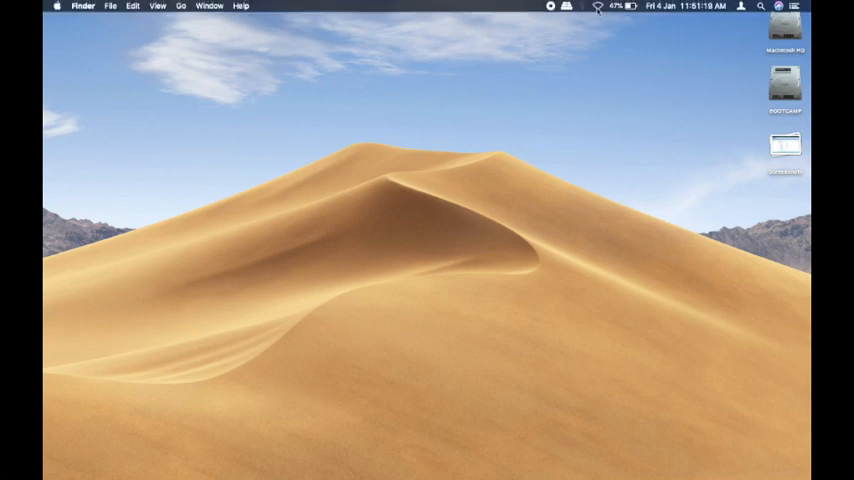
- Switch Wi-Fi on from the menu bar so the Mac rejoins Tech Dojo
left_click(593, 7)
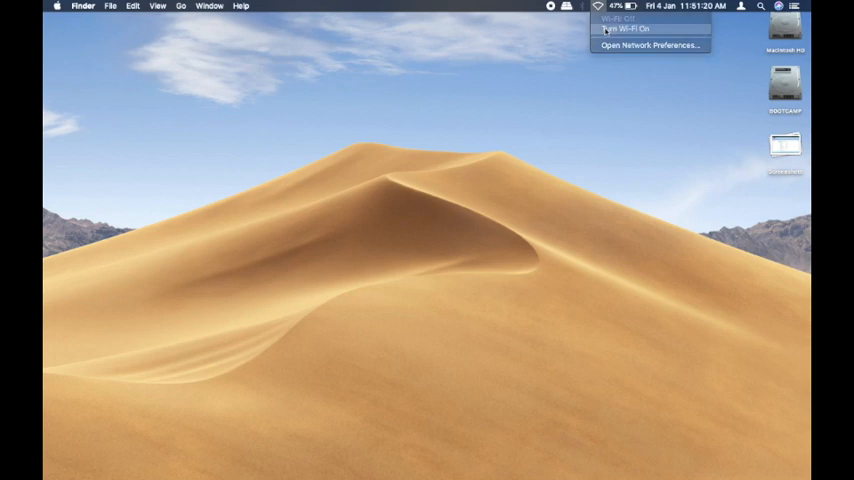
left_click(633, 34)
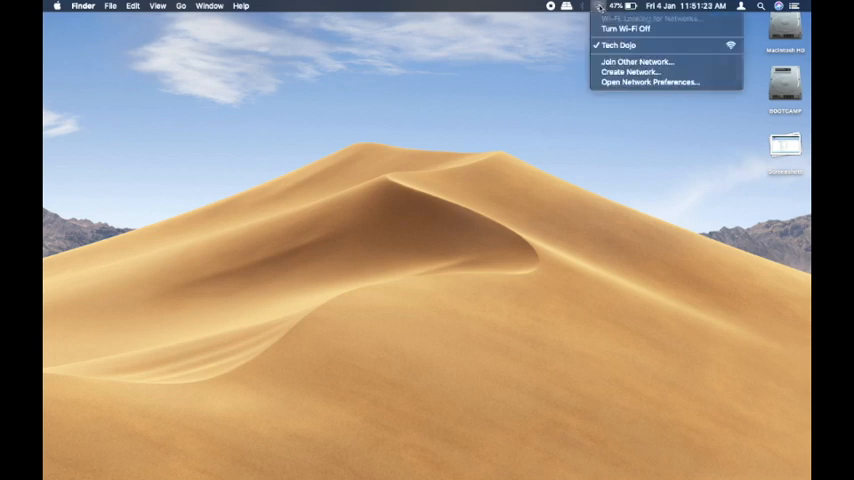
mouse_move(617, 47)
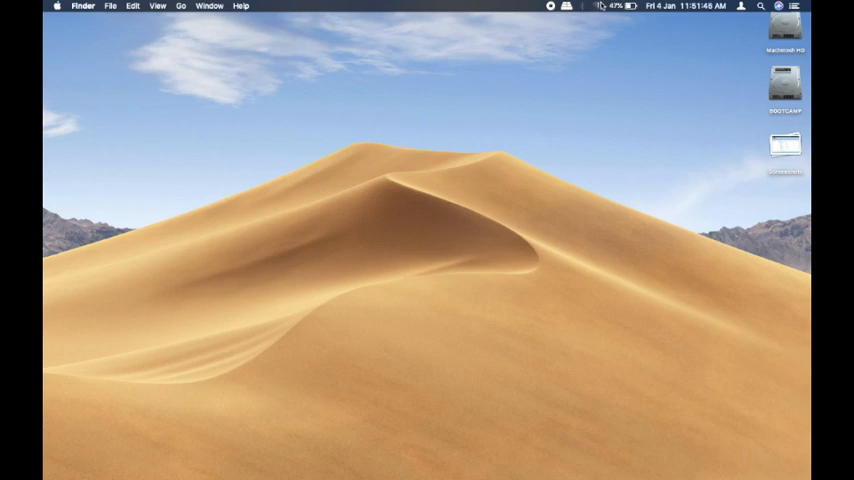
- Check the Wi-Fi 'No Internet Connection' warning and open Network preferences from its dialog
left_click(589, 7)
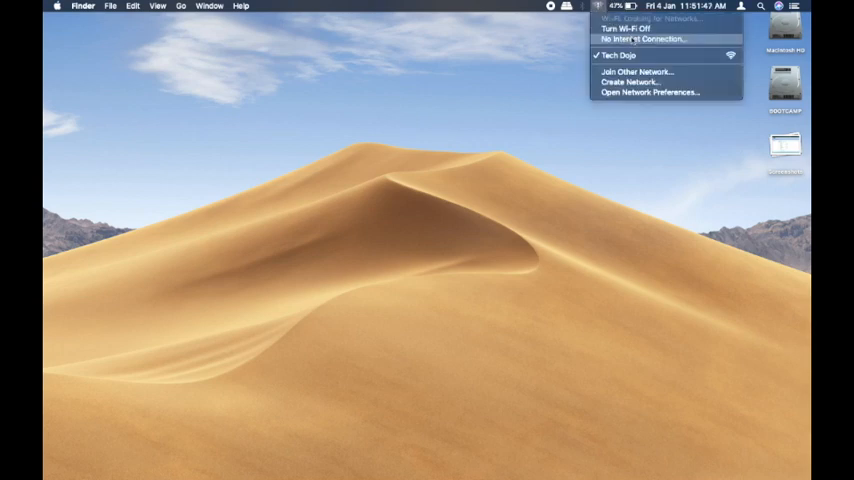
left_click(644, 40)
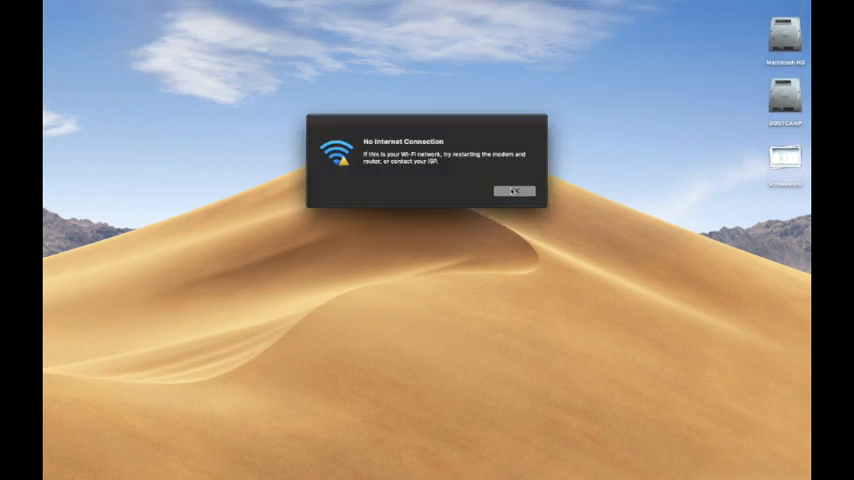
left_click(513, 190)
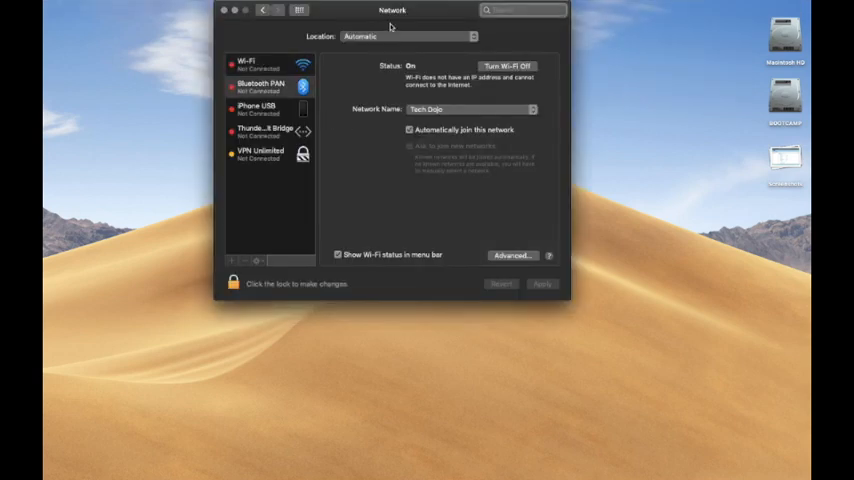
- Unlock Network preferences with the administrator password
left_click(232, 285)
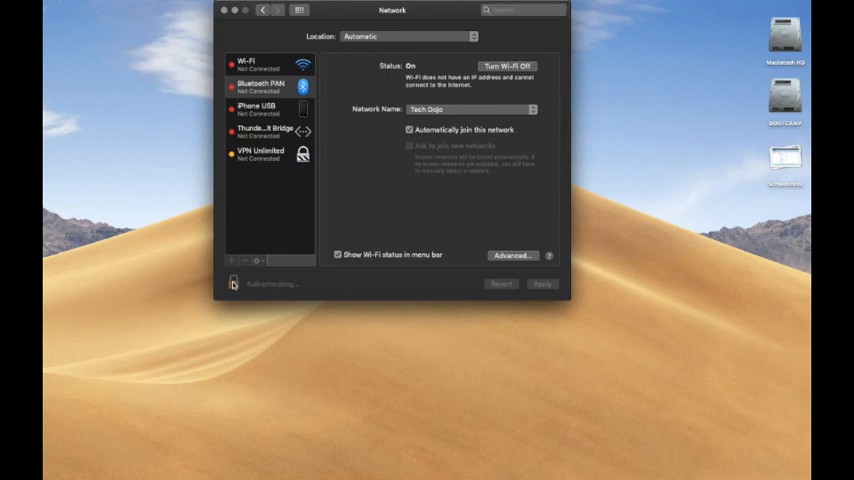
left_click(231, 285)
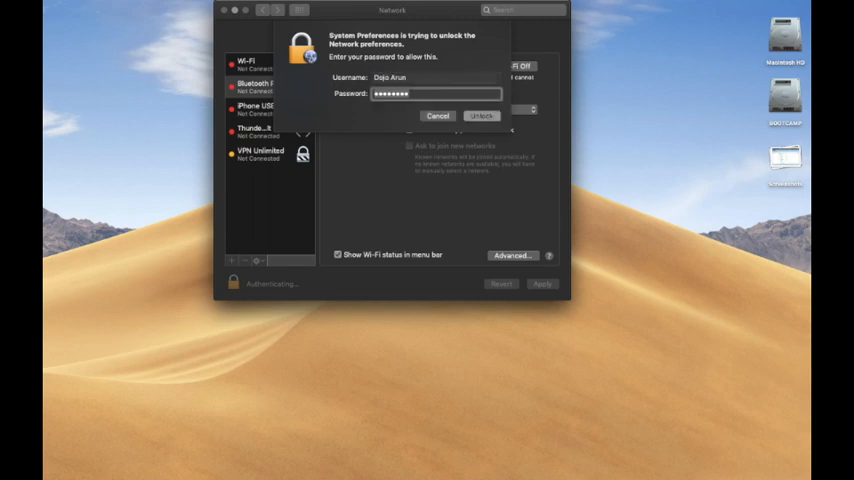
left_click(488, 115)
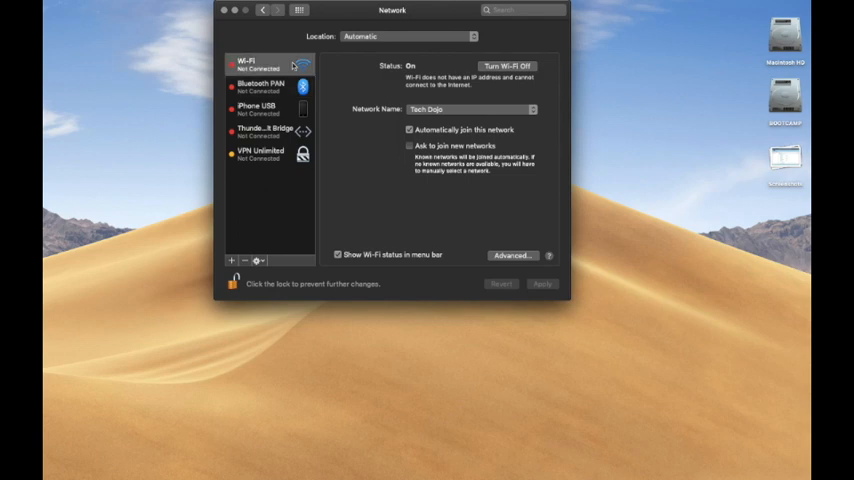
left_click(408, 36)
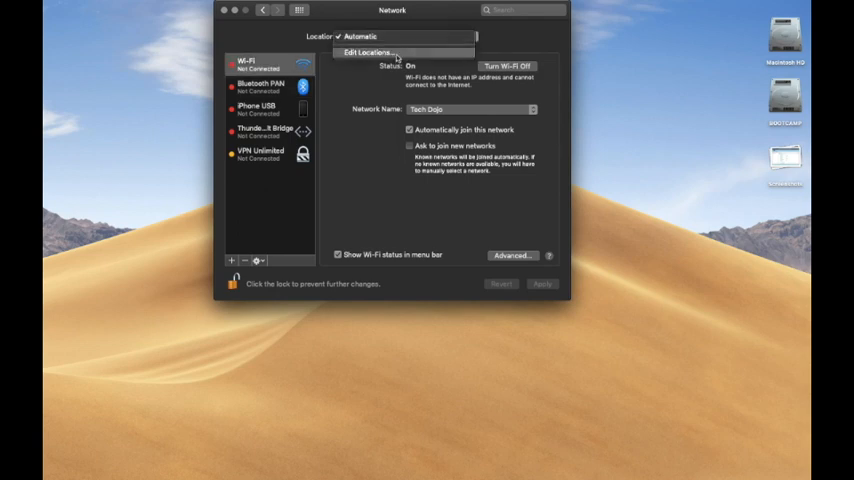
- Add and apply a new 'Test' location, then turn Wi-Fi off and back on
left_click(374, 52)
type("Test")
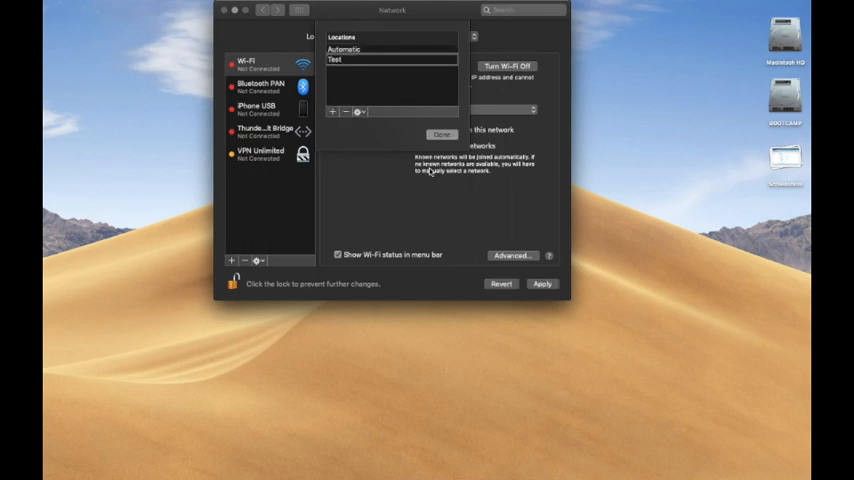
left_click(438, 133)
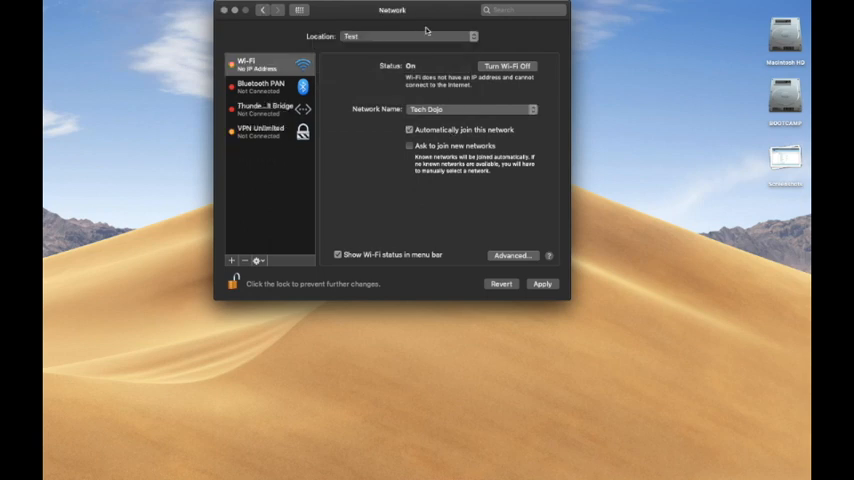
mouse_move(396, 33)
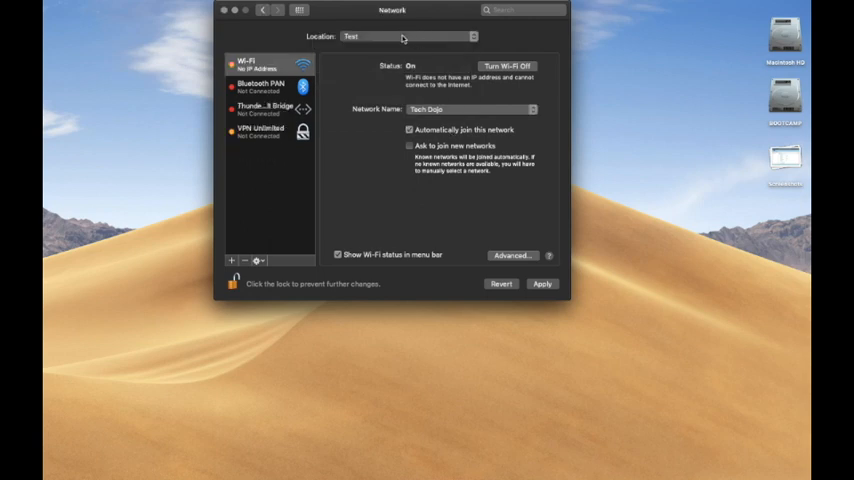
mouse_move(464, 282)
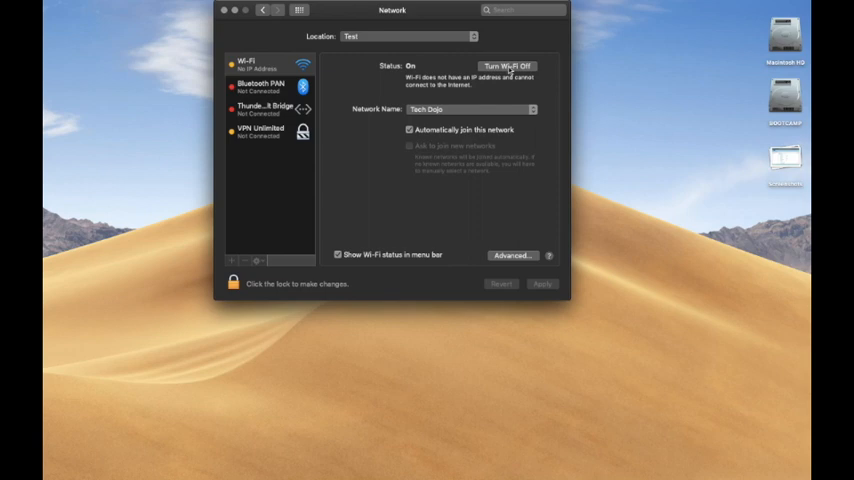
left_click(513, 66)
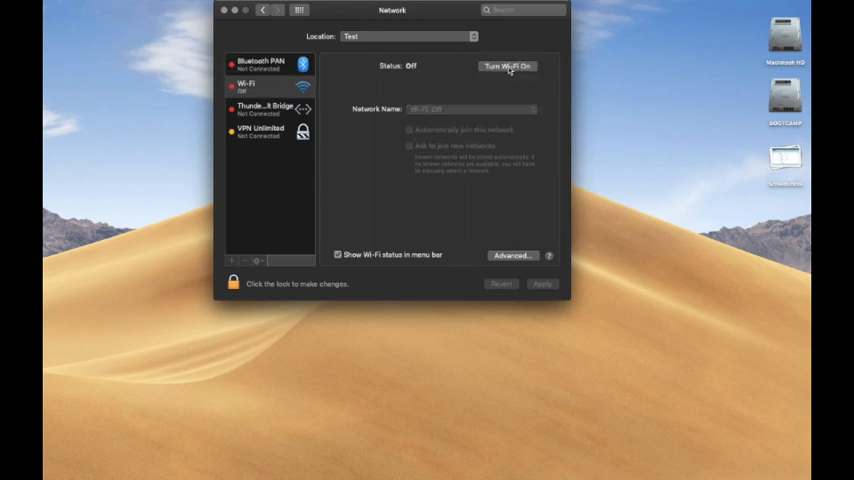
left_click(509, 65)
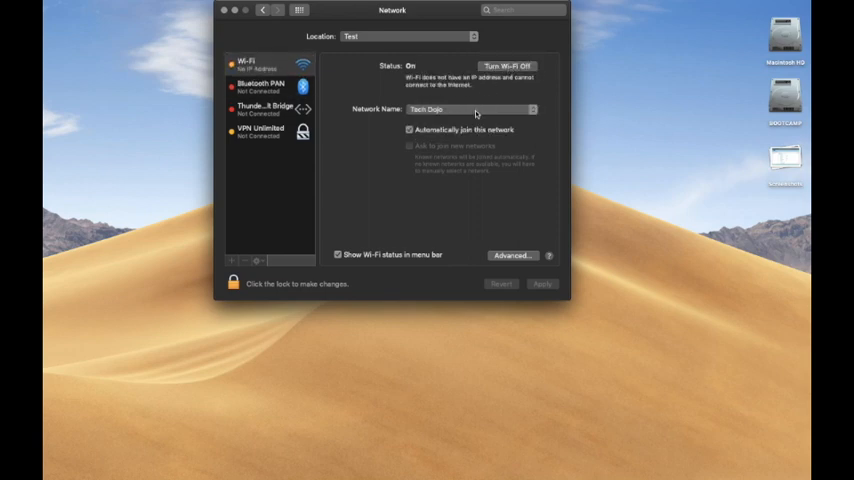